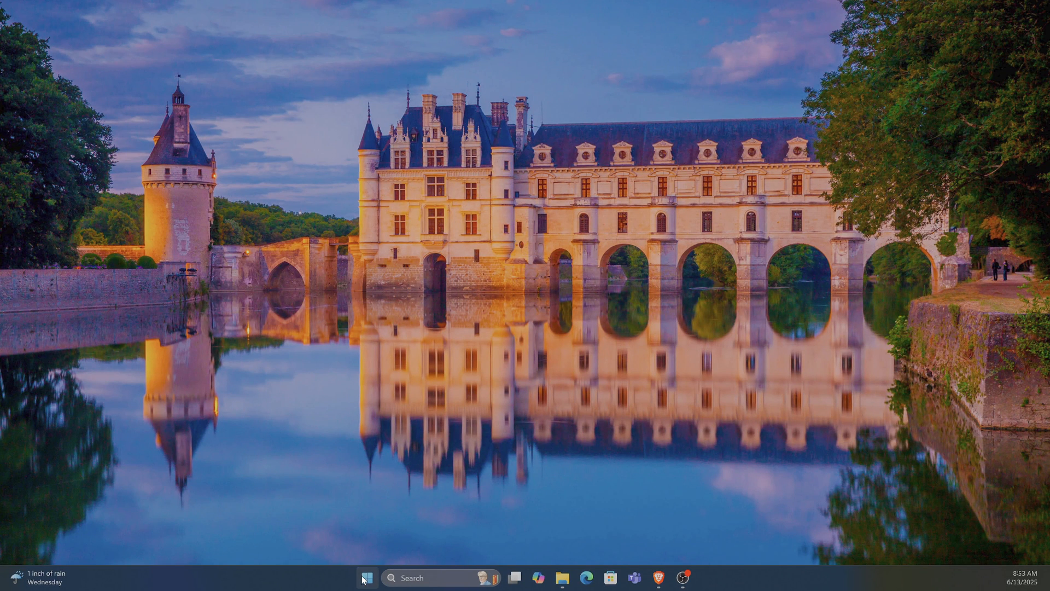
- Launch Settings from the Start menu and go to the Network & internet page
left_click(366, 577)
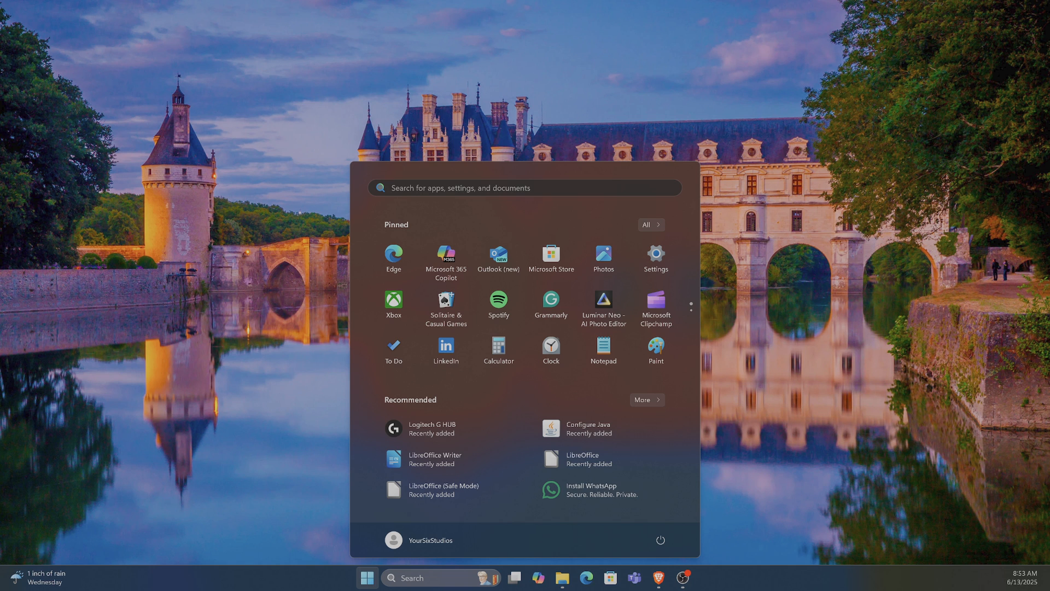
left_click(654, 256)
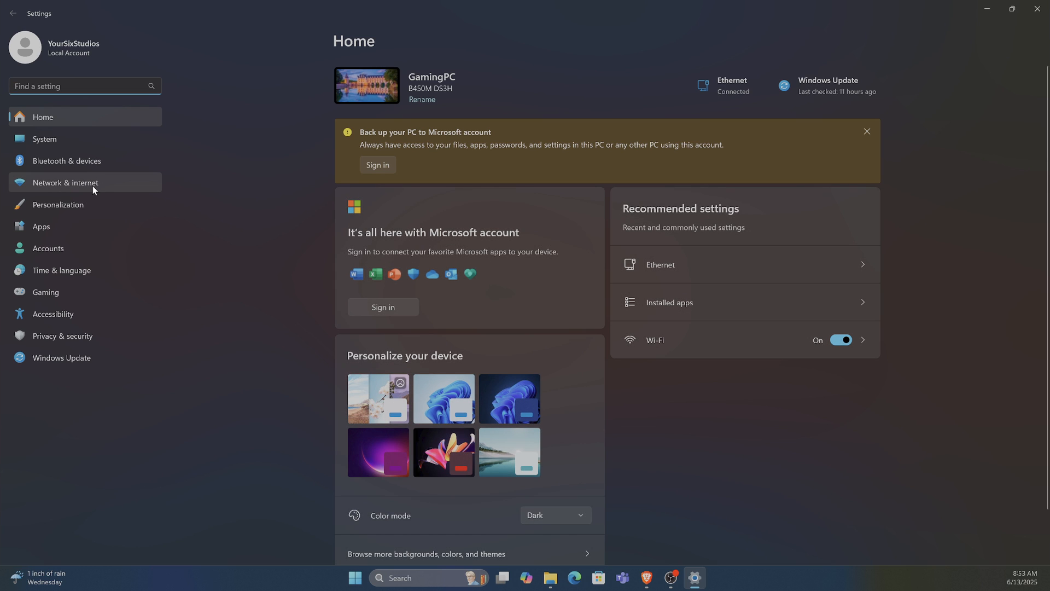
left_click(65, 182)
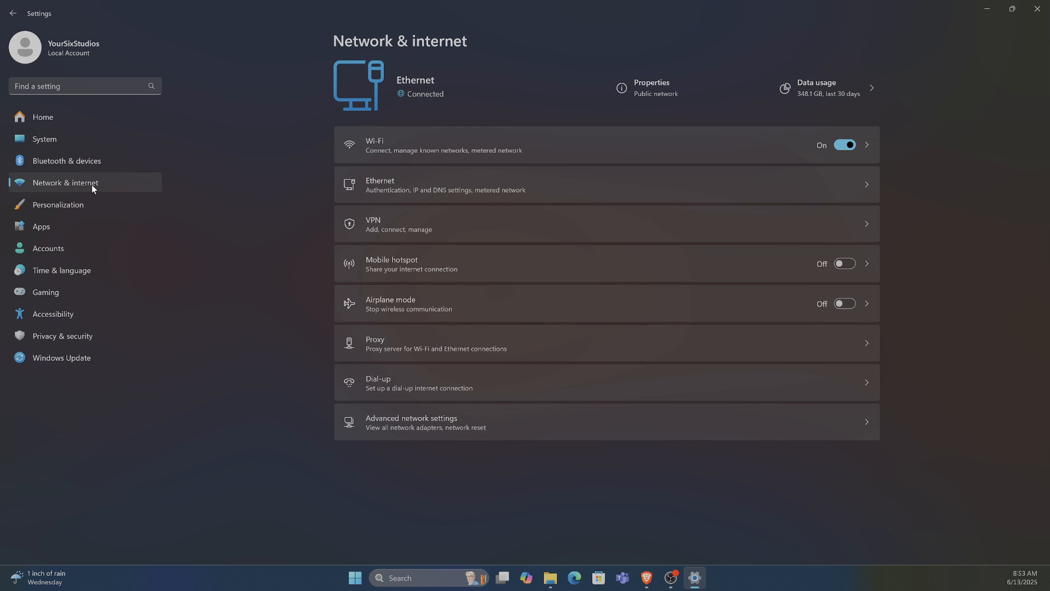
mouse_move(434, 150)
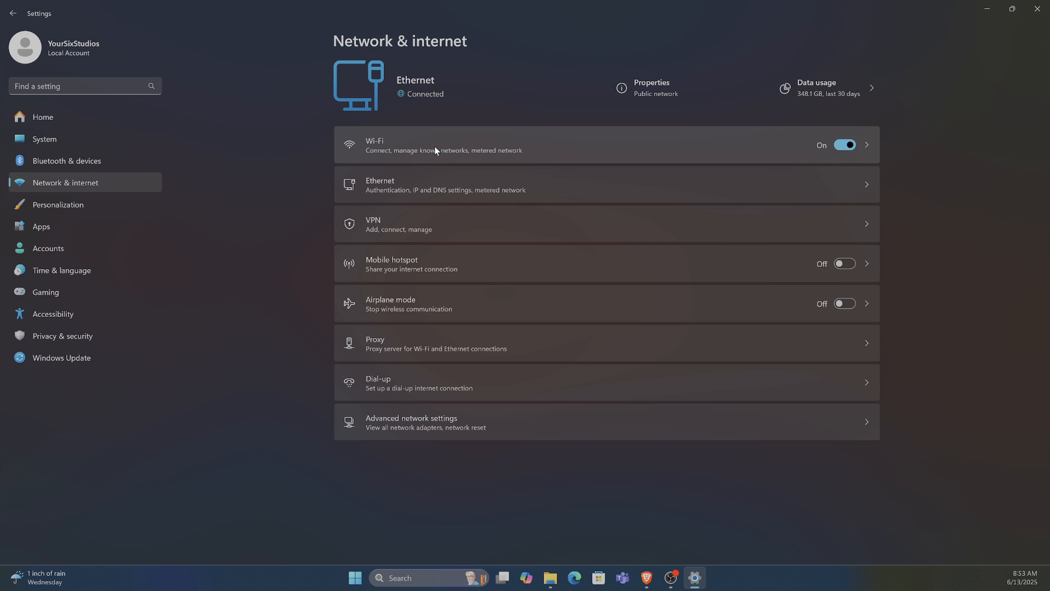
mouse_move(426, 157)
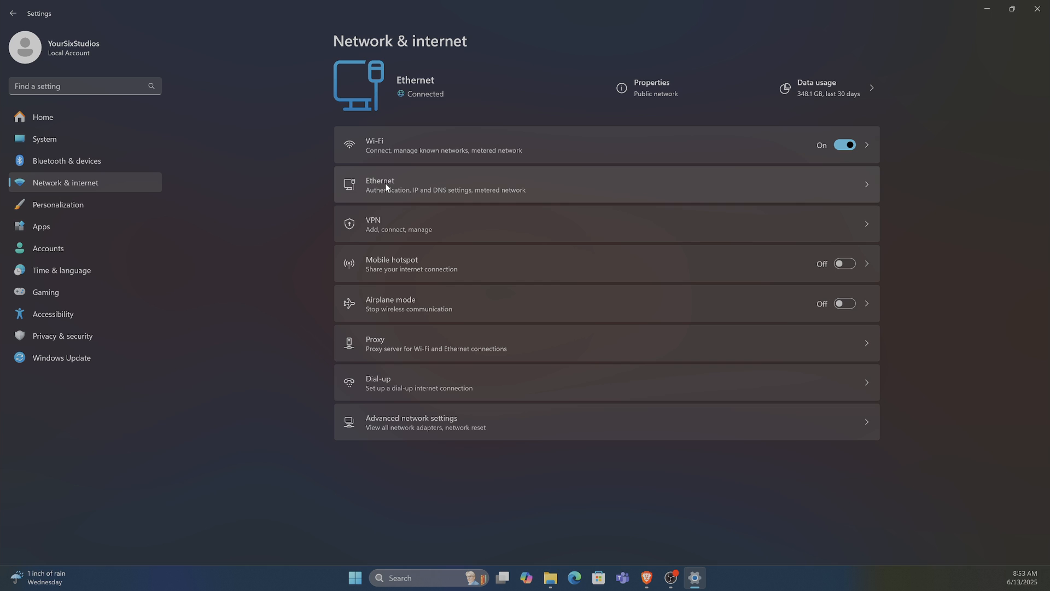
- Open the Ethernet details page listing manual DNS servers 8.8.8.8 and 8.8.4.4
left_click(445, 184)
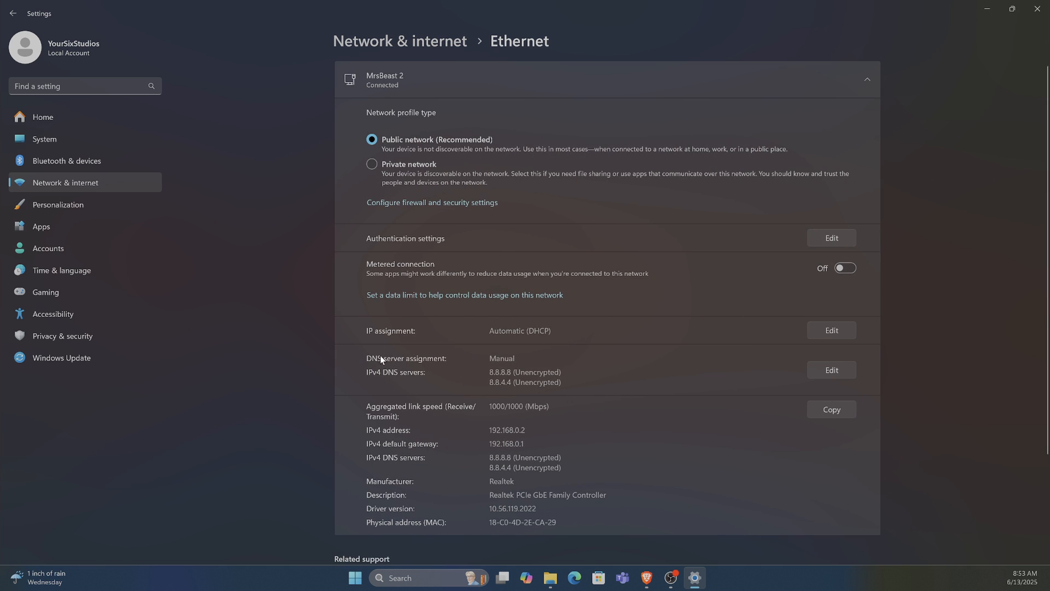
mouse_move(412, 366)
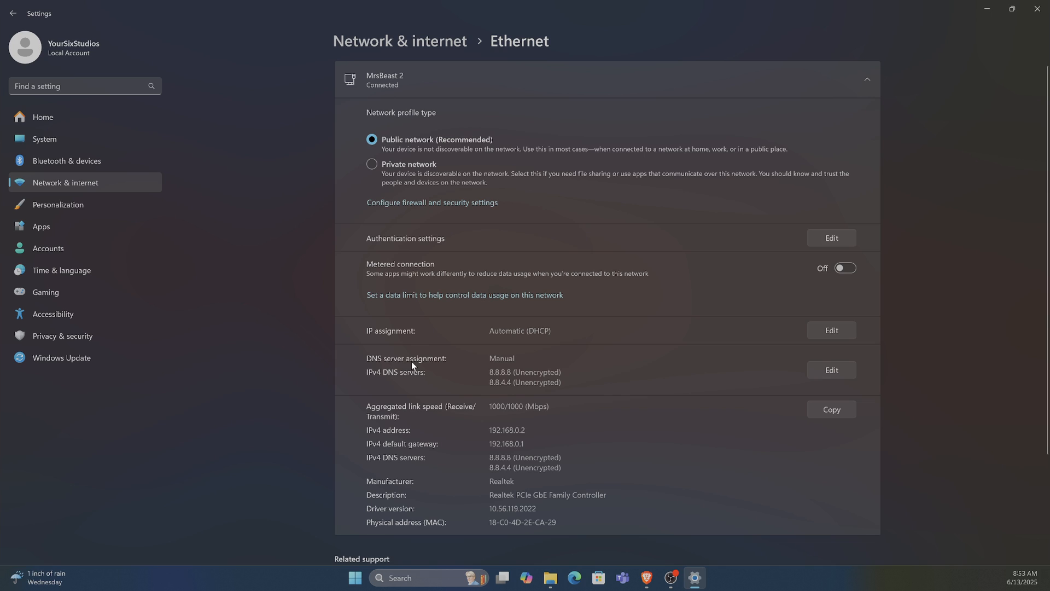
mouse_move(392, 375)
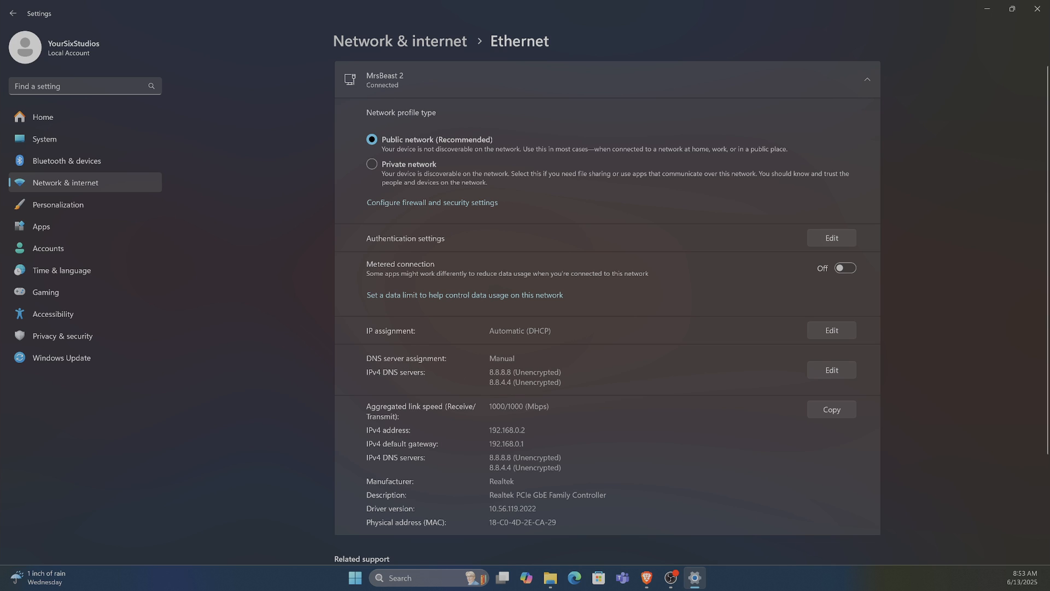
- Review Ethernet's manual DNS (8.8.8.8, DNS over HTTPS off) and IPv6 fields, then cancel without saving
left_click(830, 369)
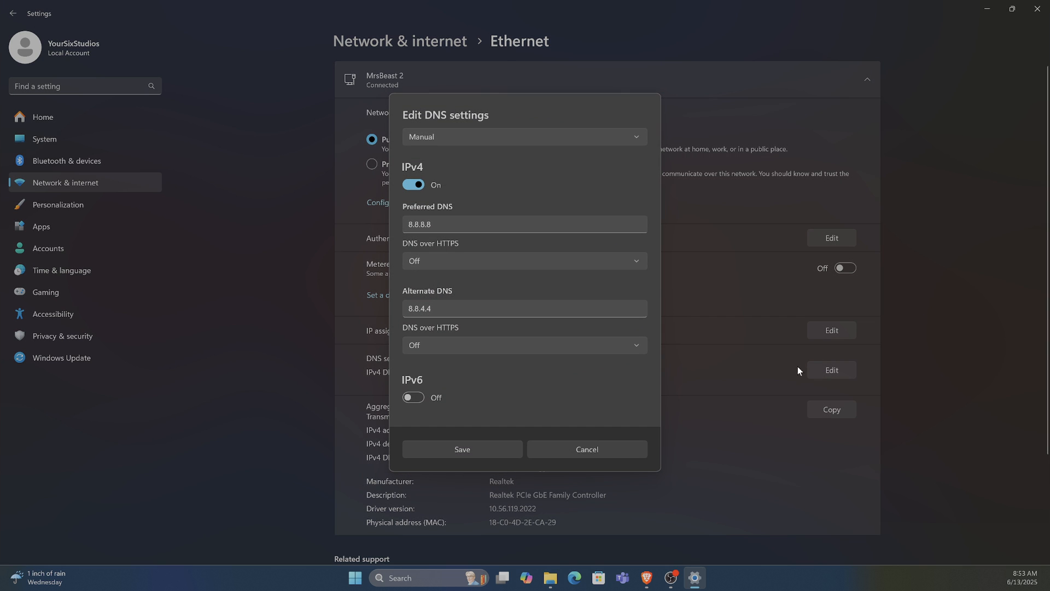
left_click(524, 137)
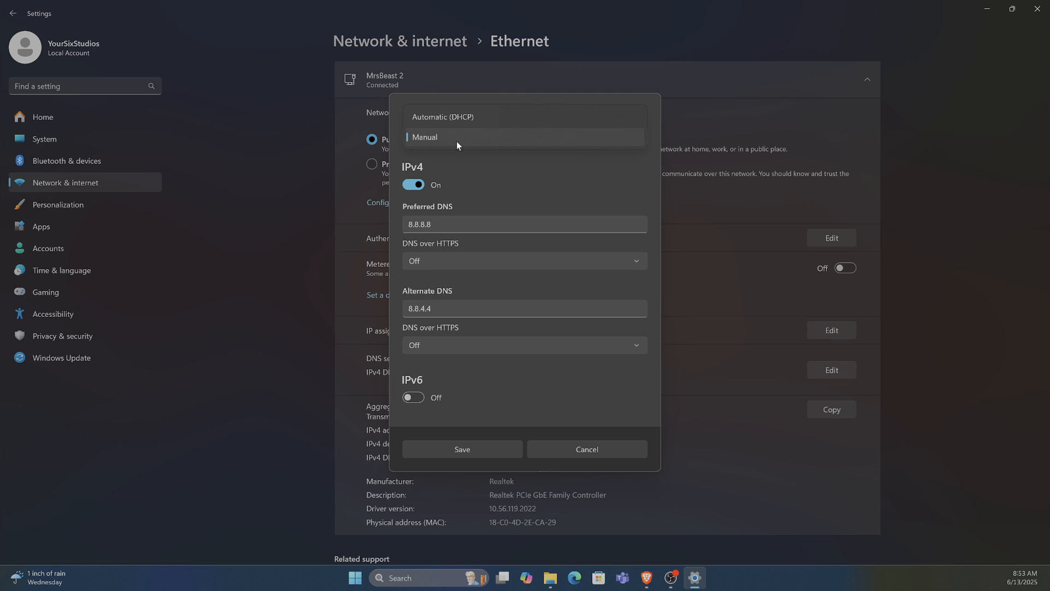
left_click(425, 137)
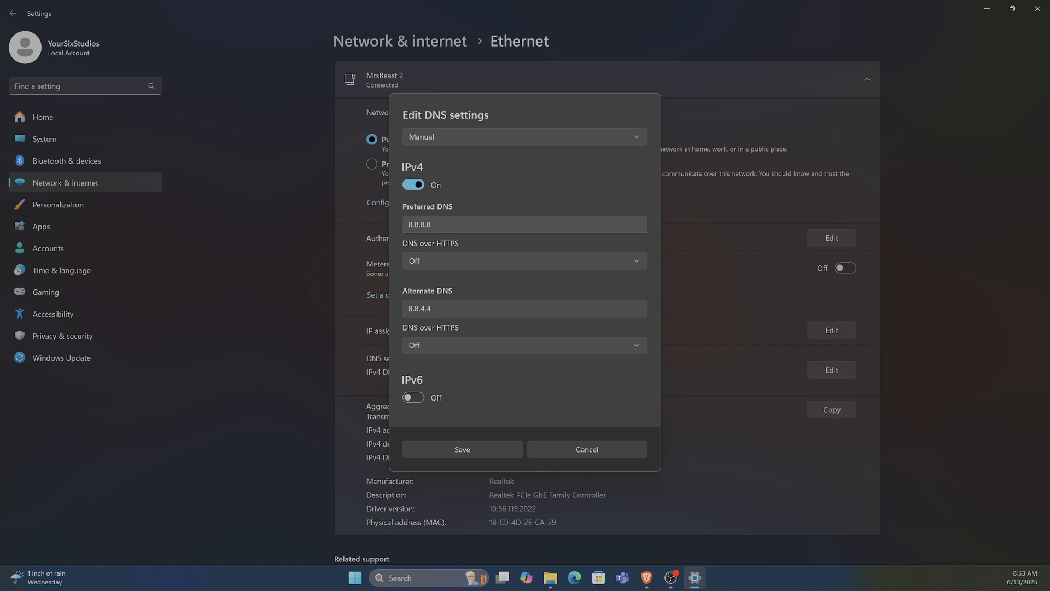
mouse_move(446, 245)
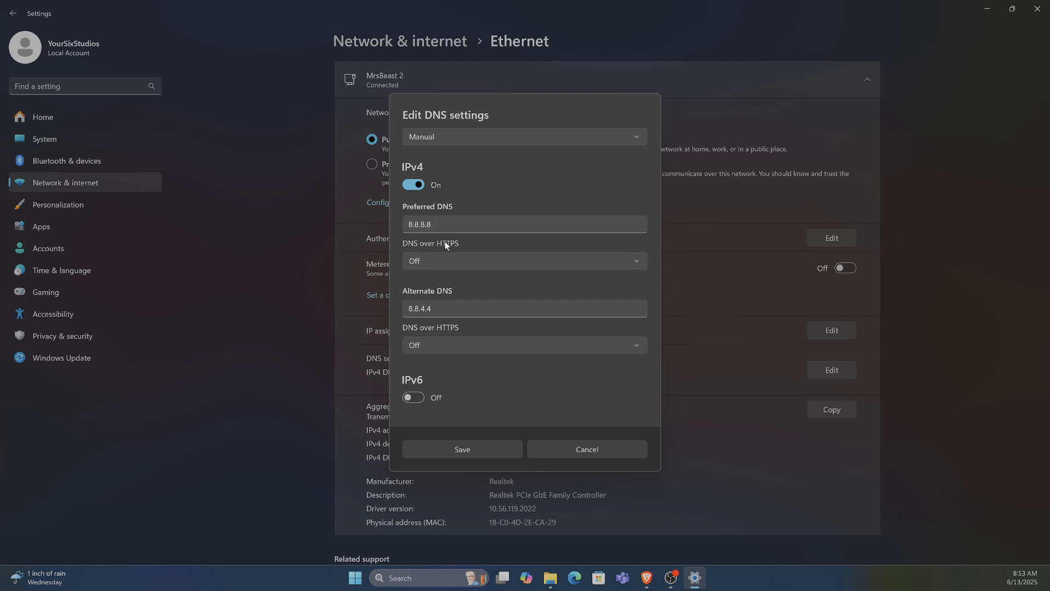
mouse_move(446, 247)
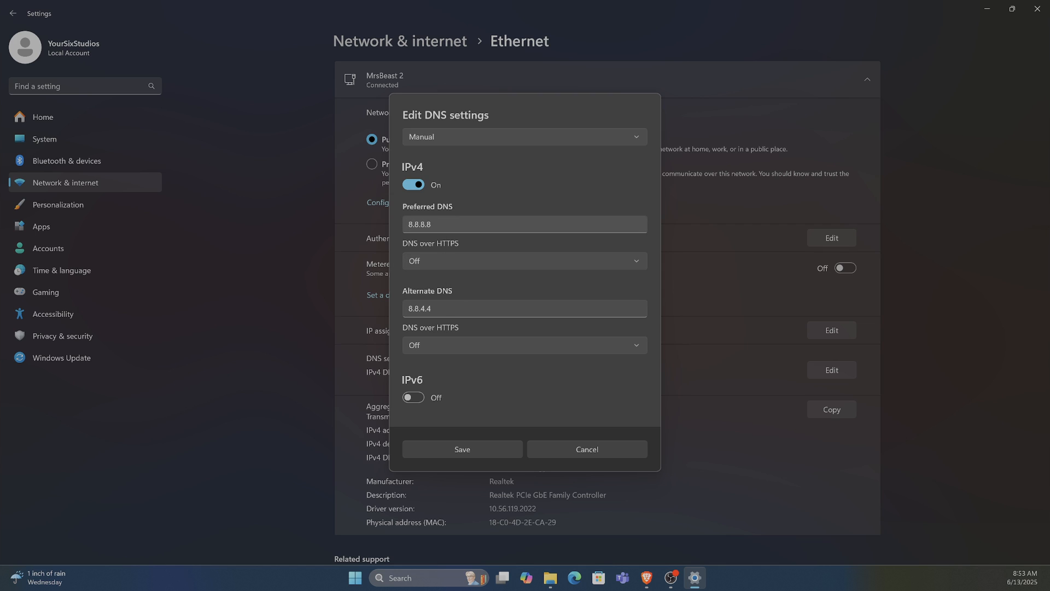
triple_click(524, 223)
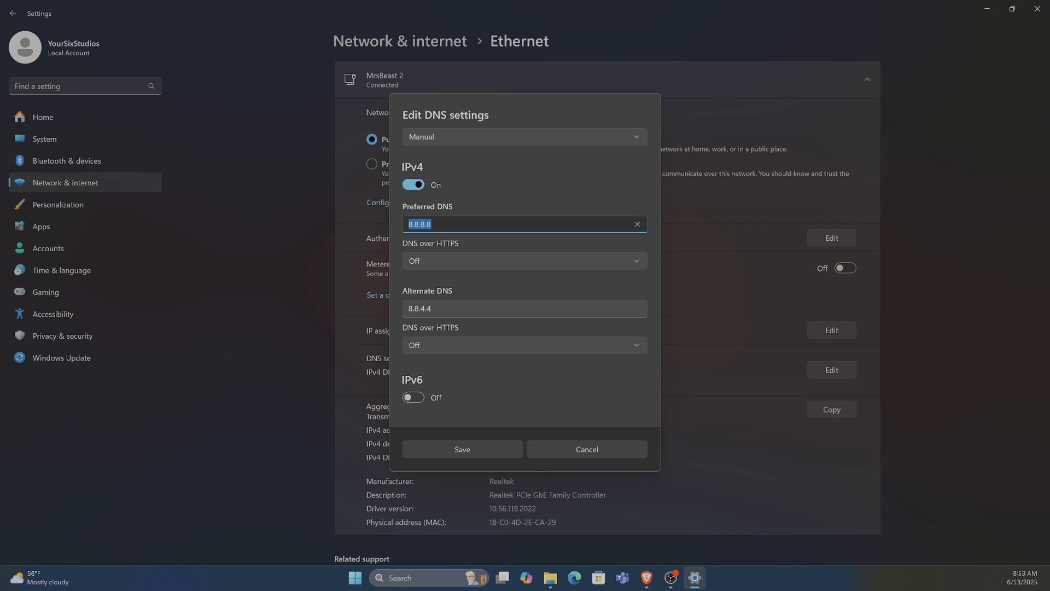
left_click(524, 260)
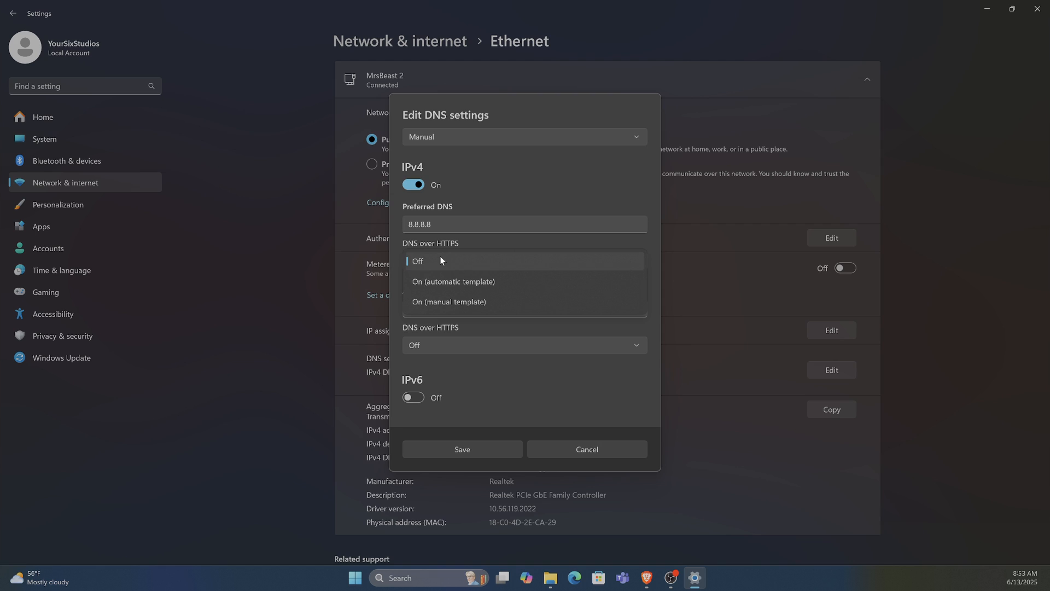
left_click(418, 260)
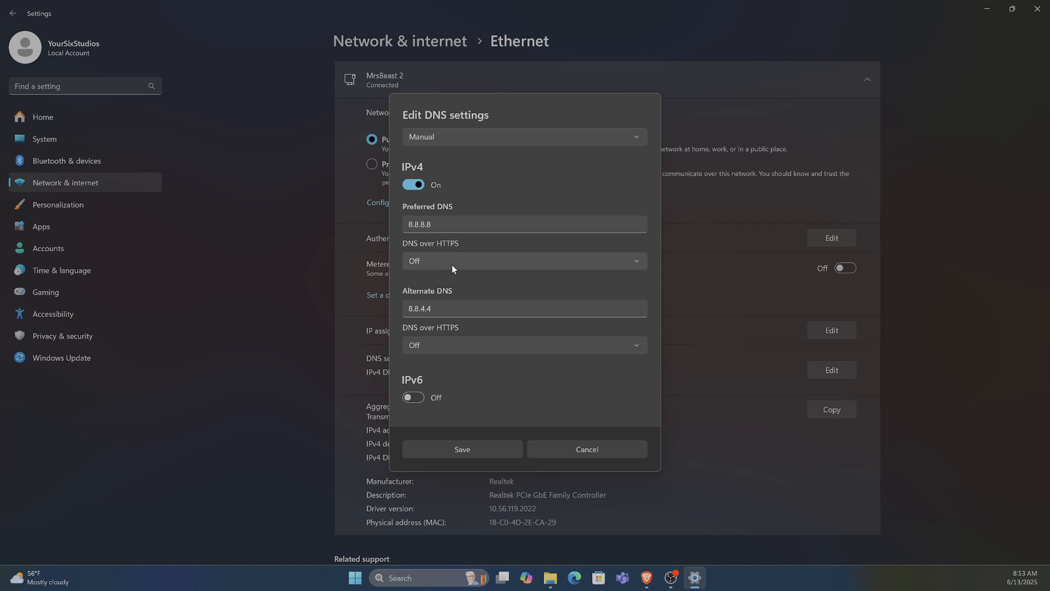
mouse_move(438, 302)
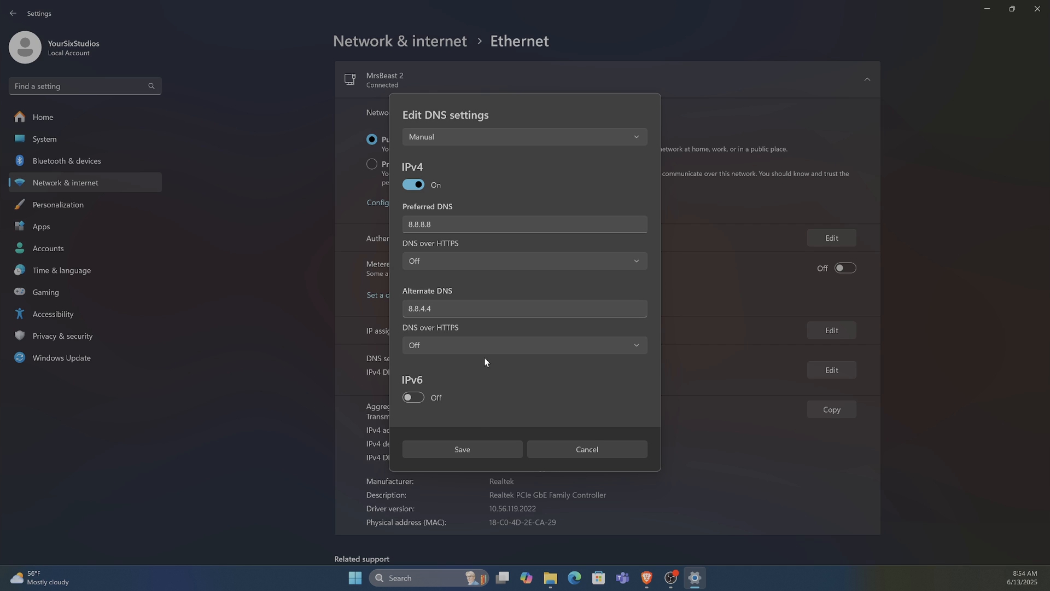
left_click(414, 396)
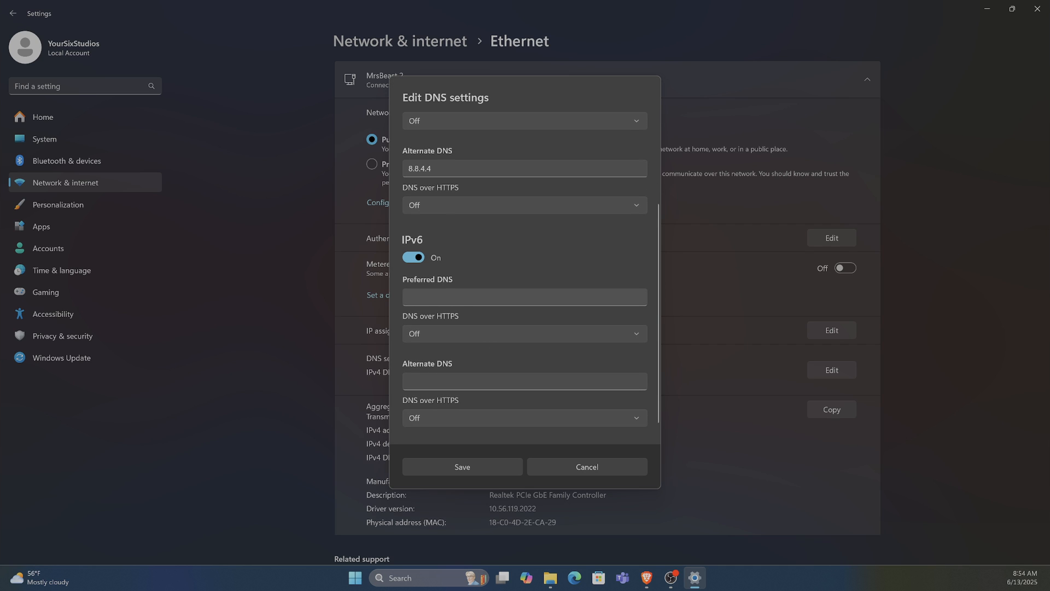
mouse_move(421, 259)
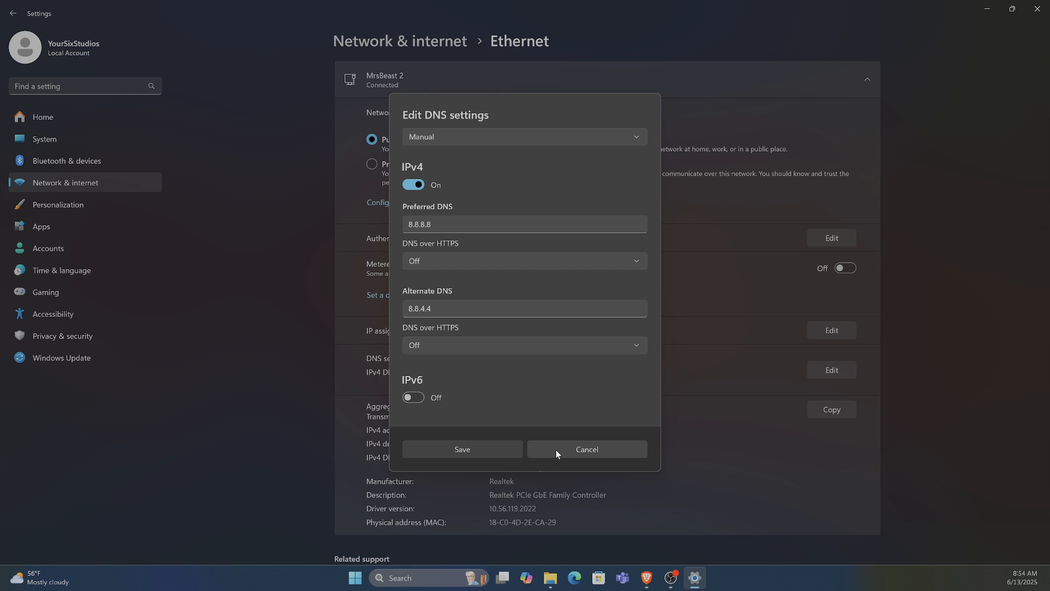
left_click(462, 449)
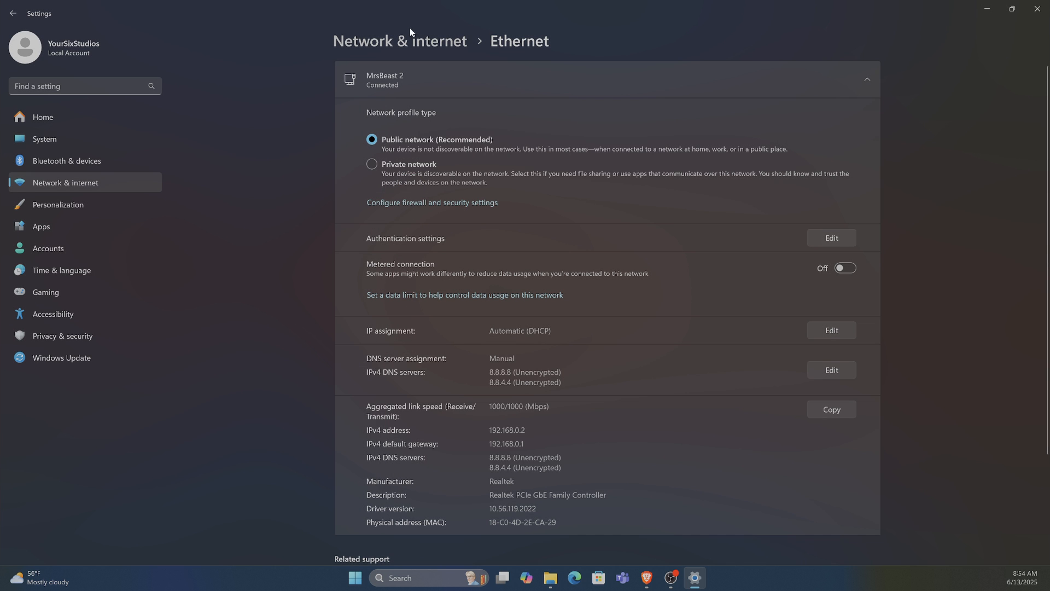
- Go back to Wi-Fi settings and open the Manage known networks list
left_click(12, 12)
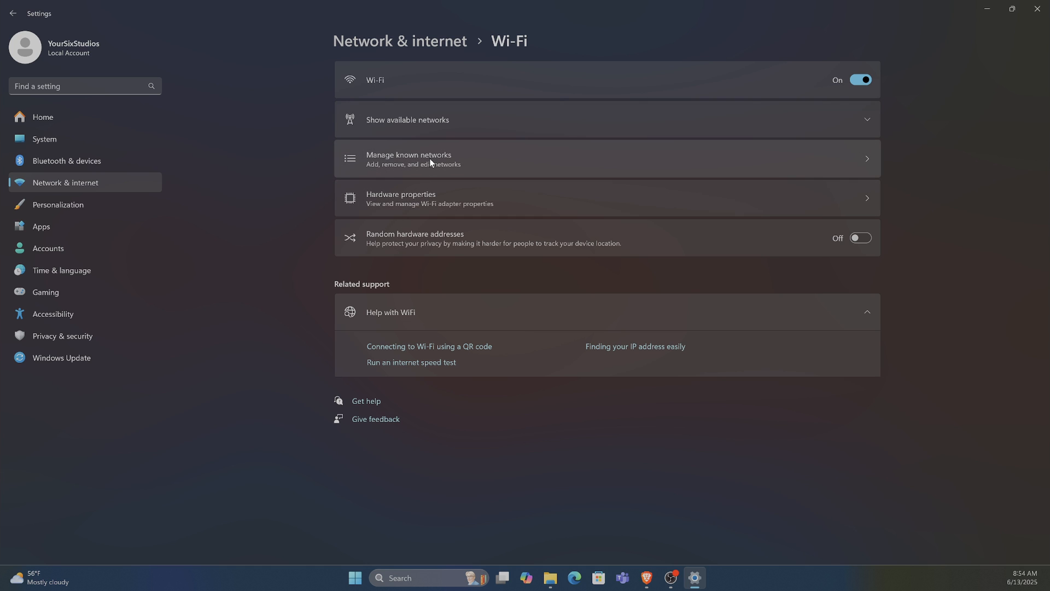
left_click(409, 158)
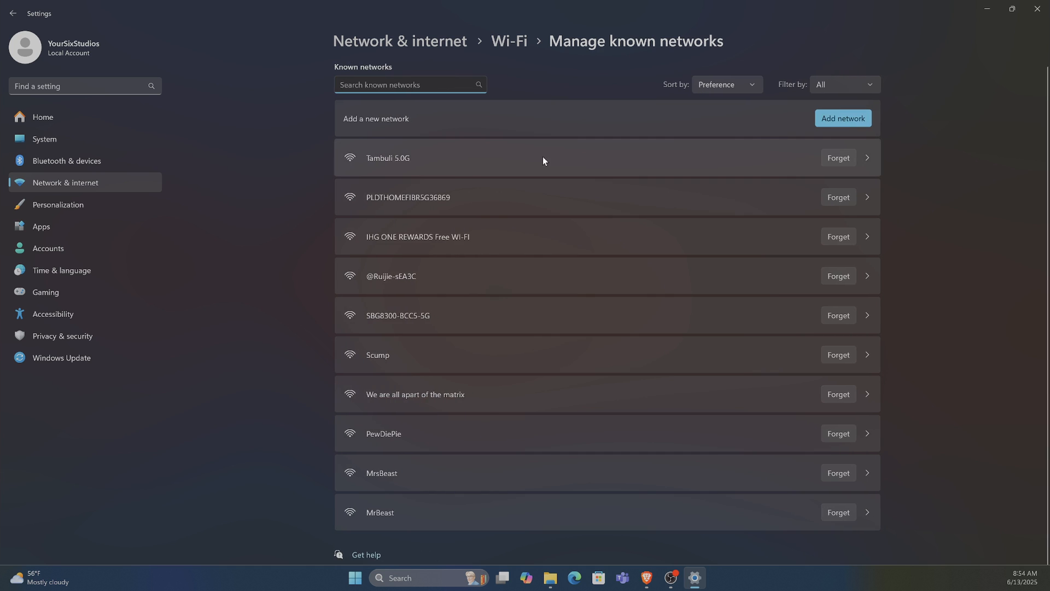
mouse_move(418, 463)
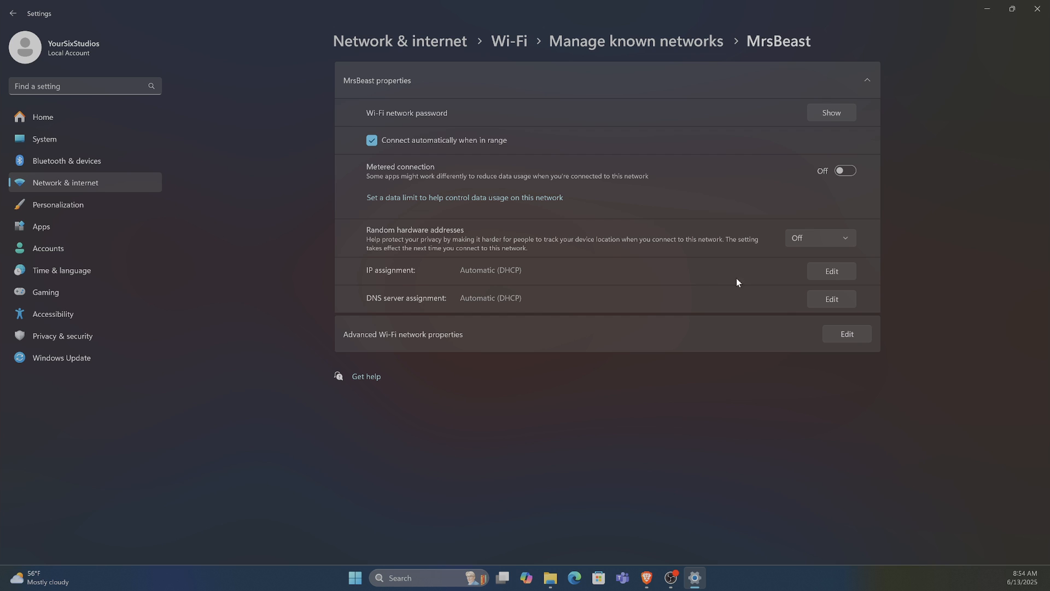
mouse_move(680, 308)
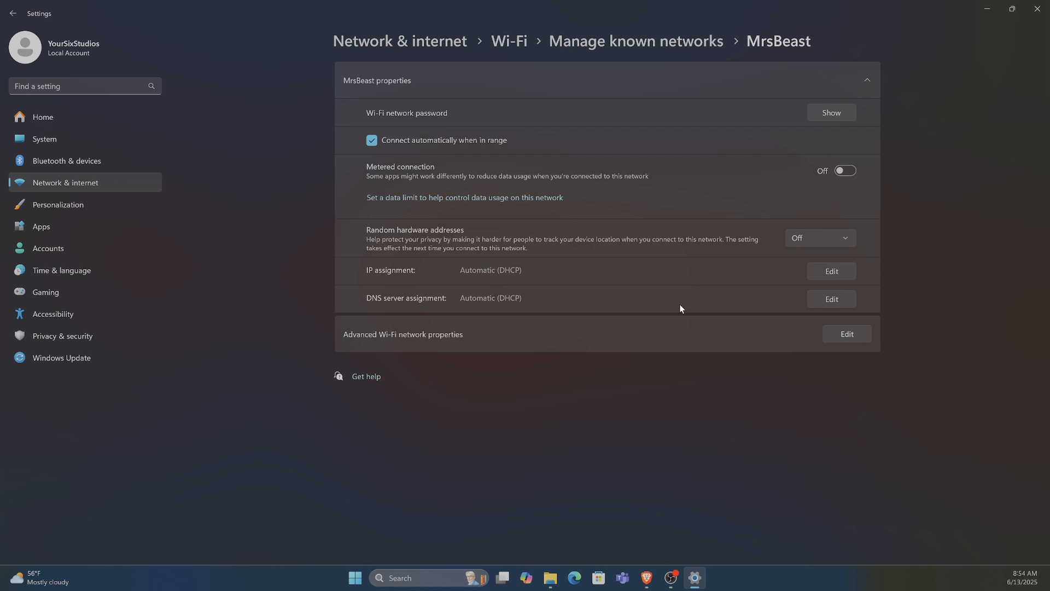
left_click(830, 299)
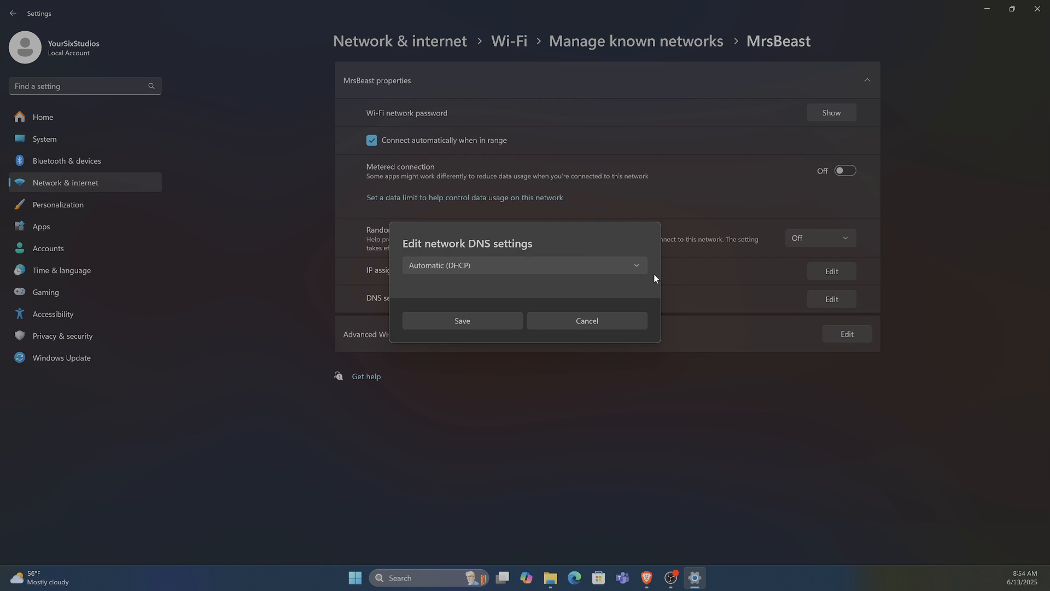
left_click(522, 265)
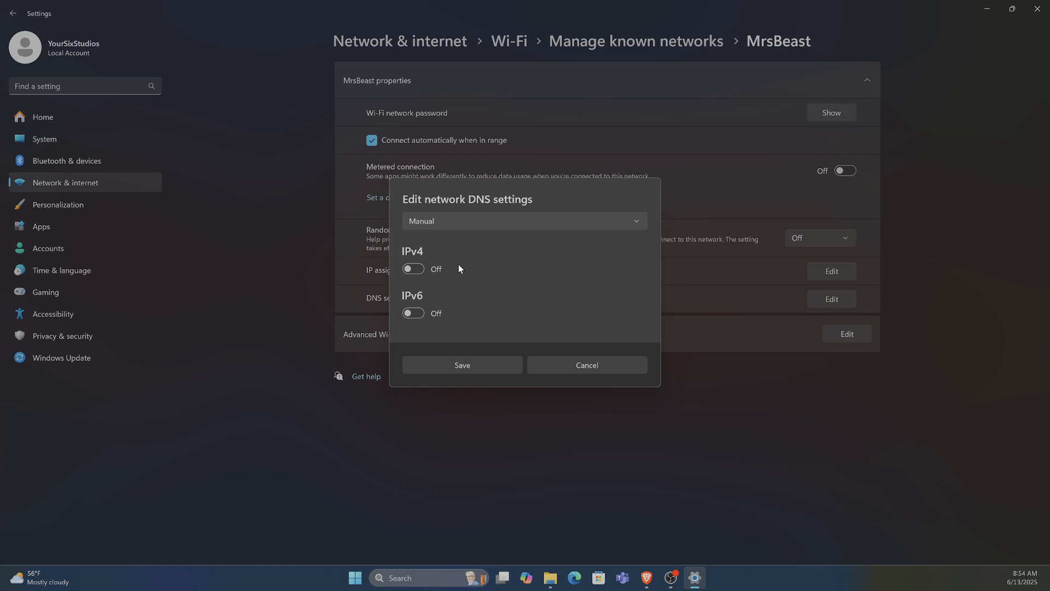
left_click(412, 269)
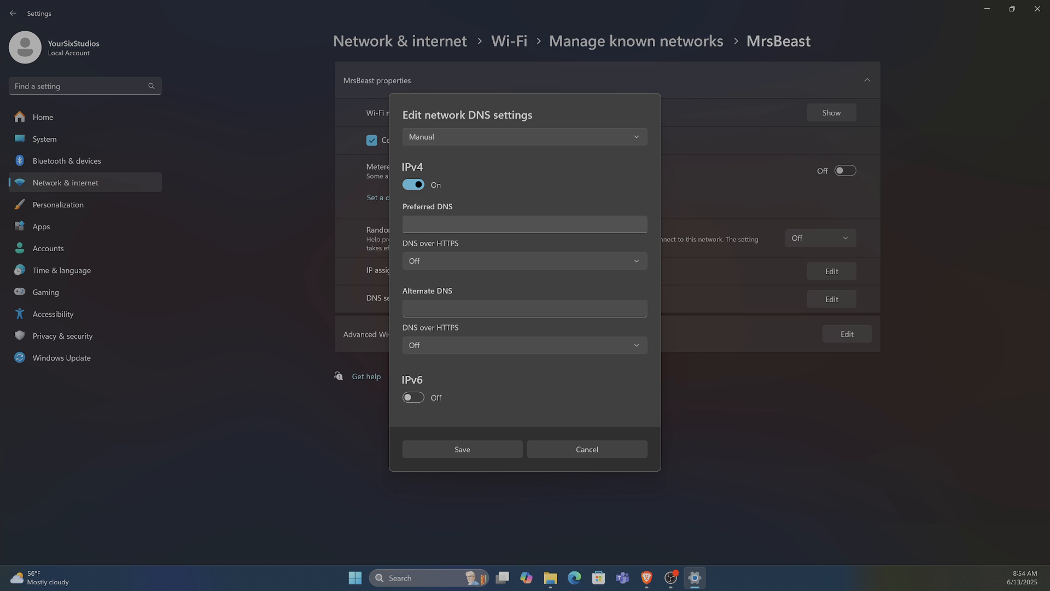
left_click(524, 223)
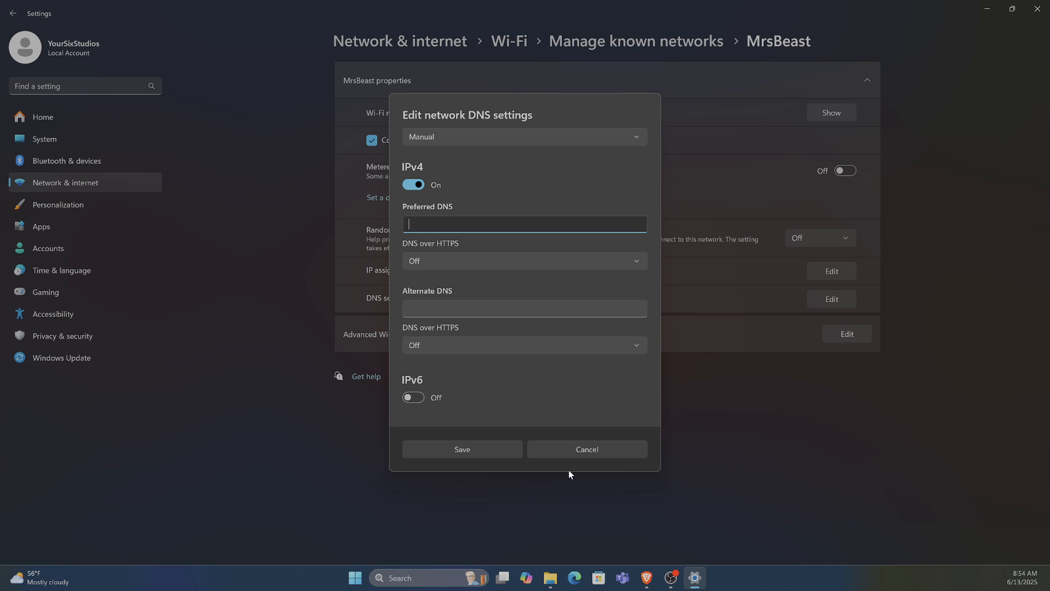
left_click(585, 449)
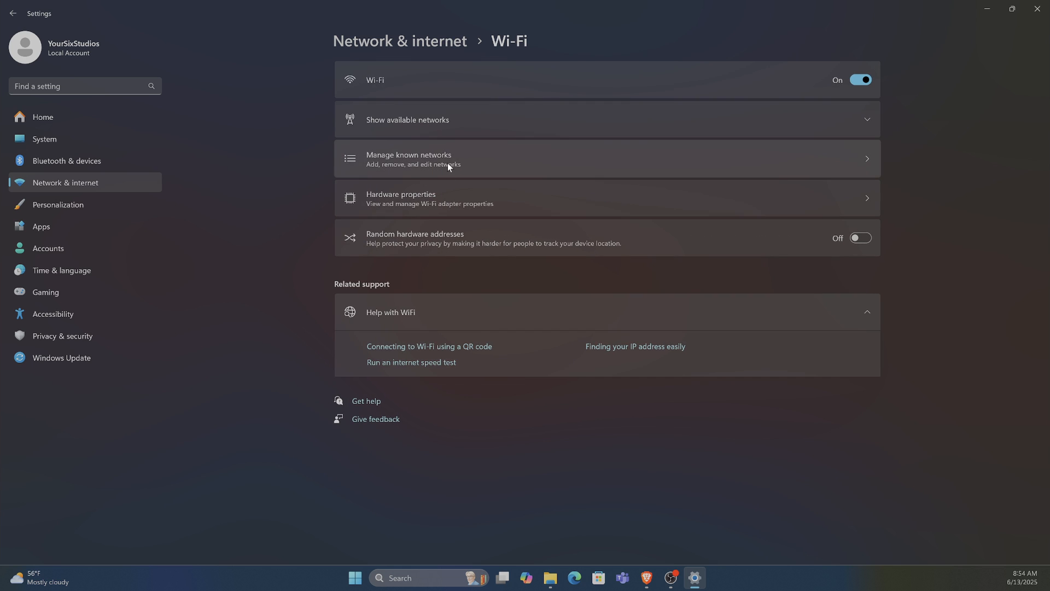
mouse_move(436, 198)
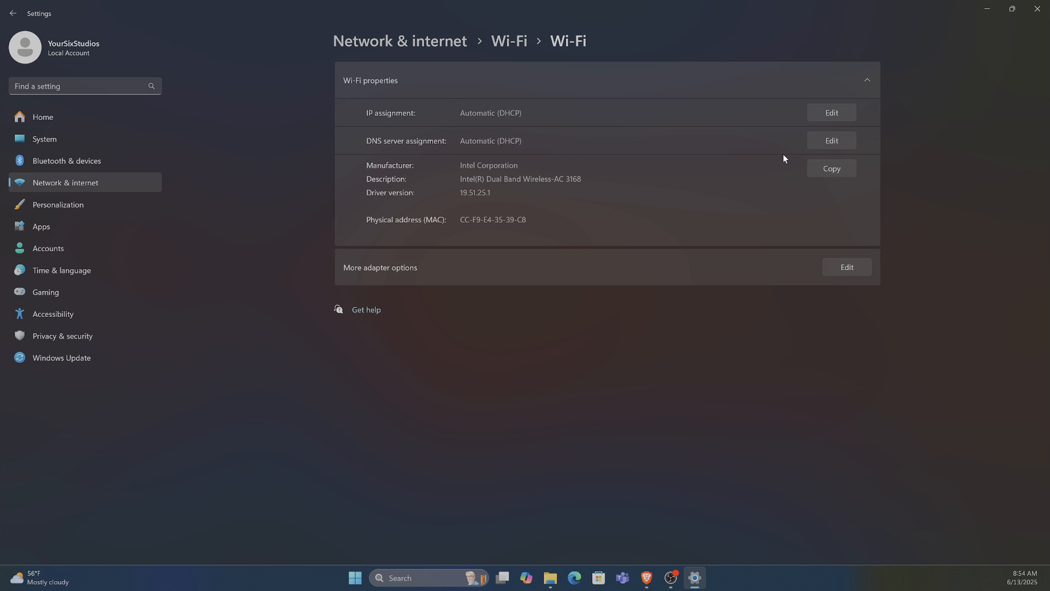
- Edit the Wi-Fi adapter's DNS server assignment and switch it to Manual
left_click(830, 141)
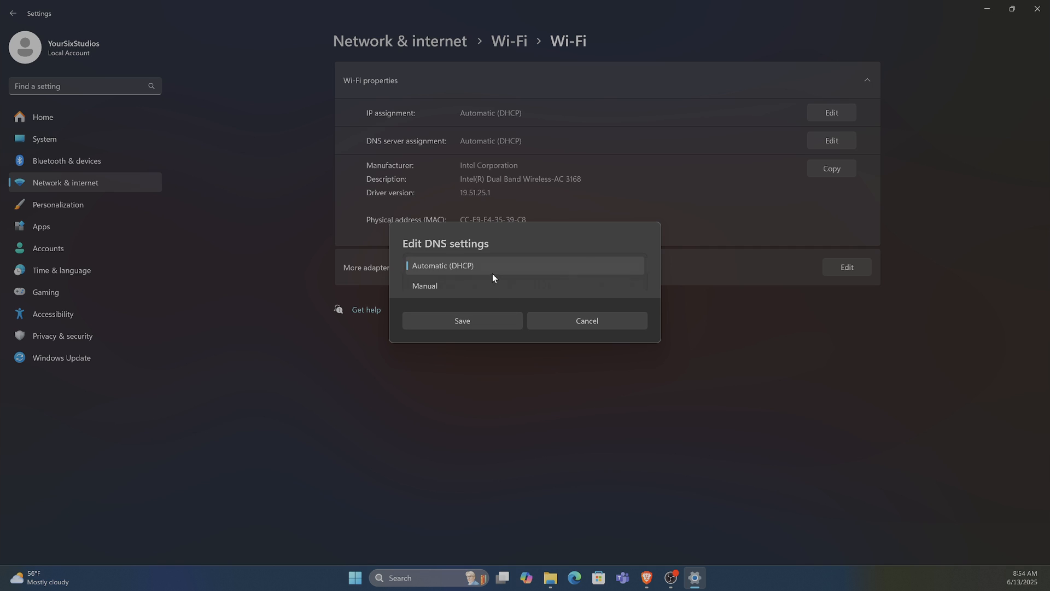
left_click(424, 285)
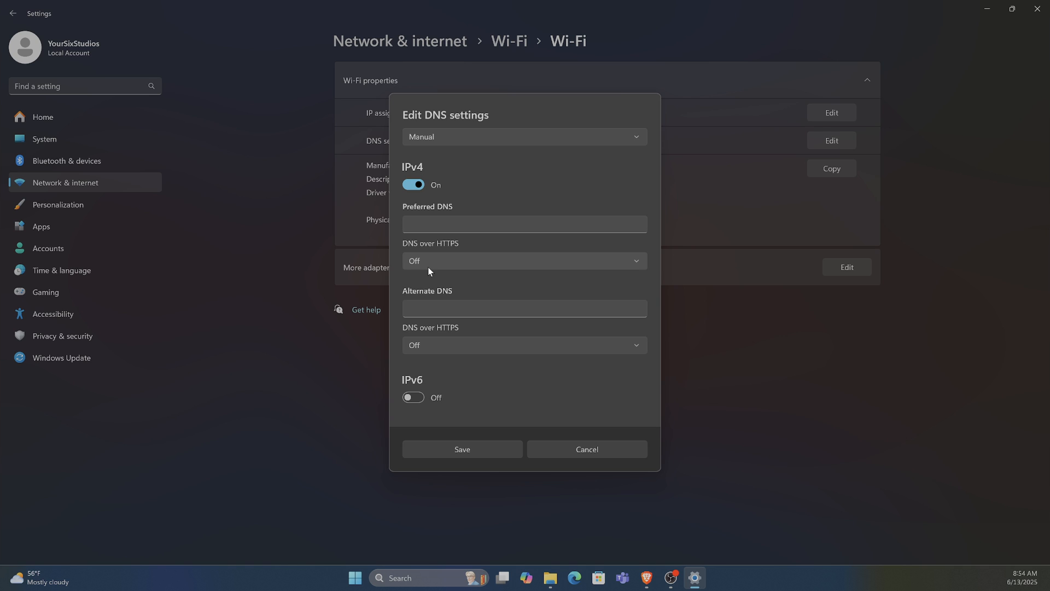
mouse_move(503, 378)
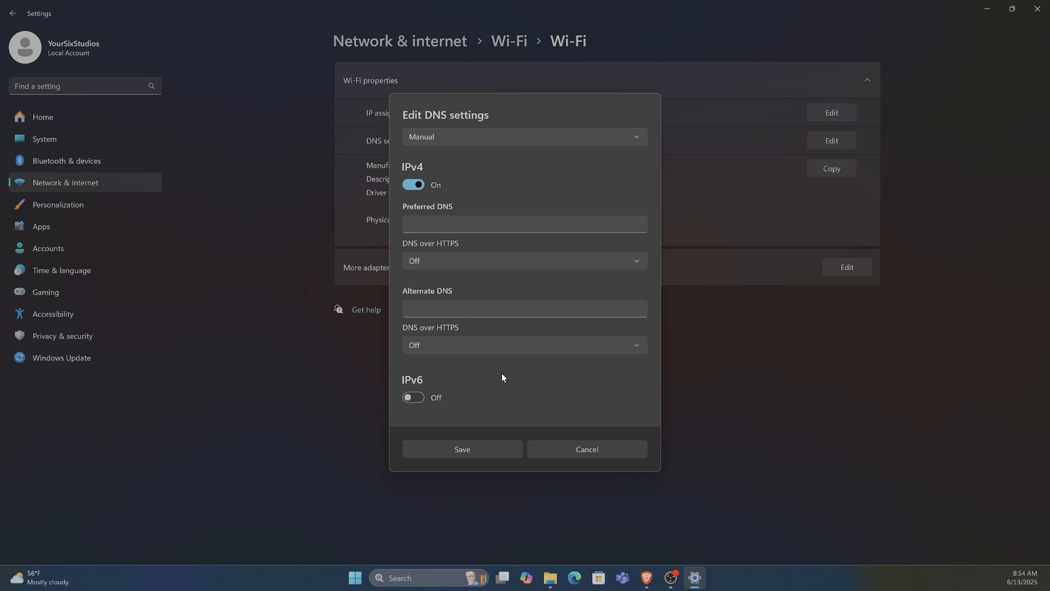